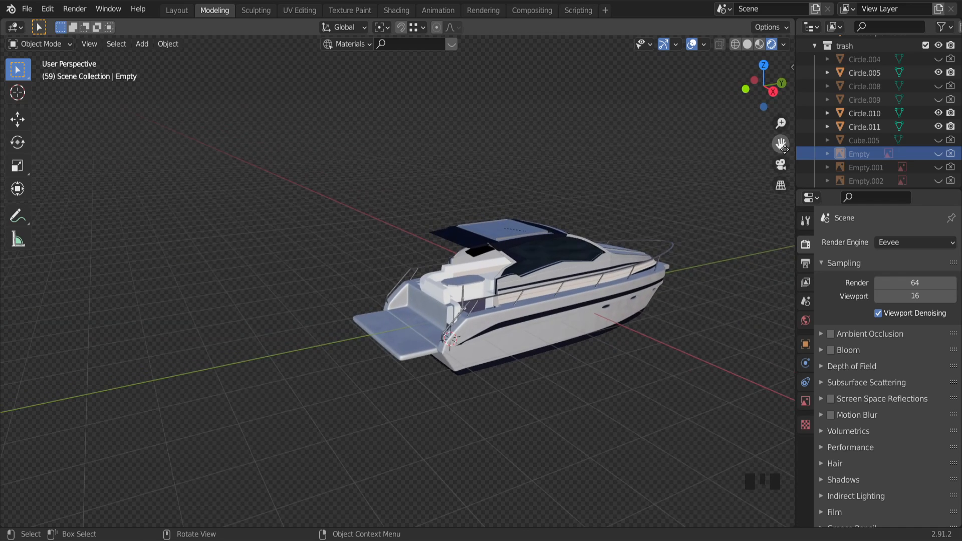
Step: Enable Scene Statistics so the status bar shows vertex, face, triangle and object counts
scroll("up", 3)
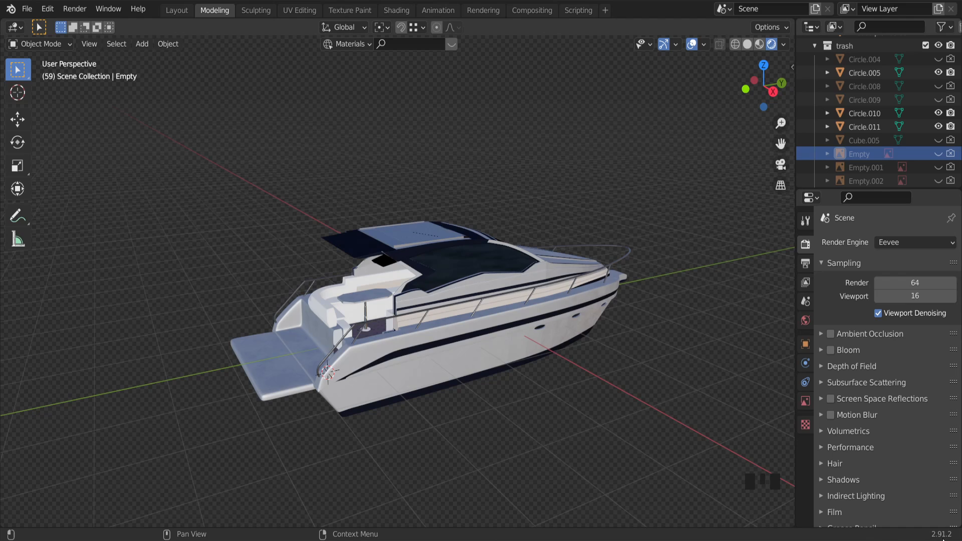
mouse_move(821, 537)
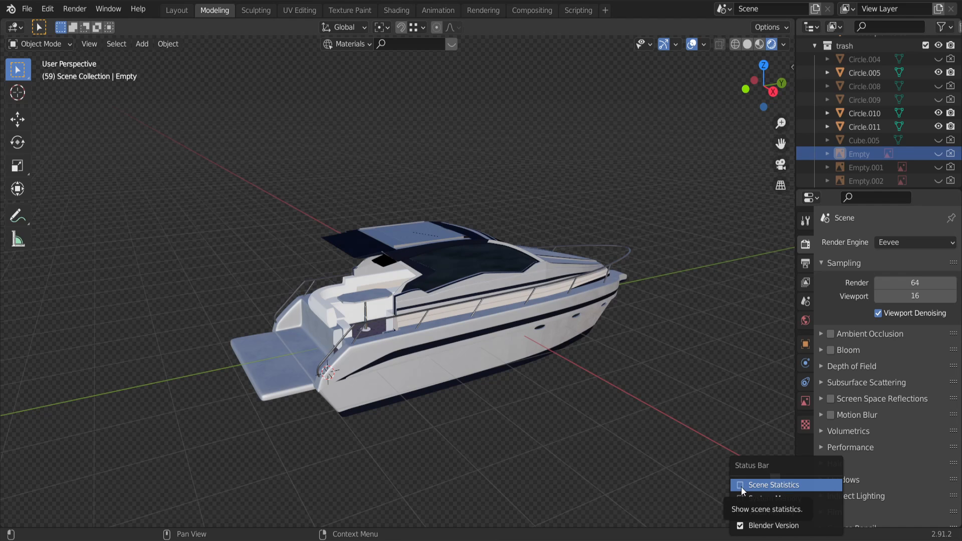
left_click(774, 485)
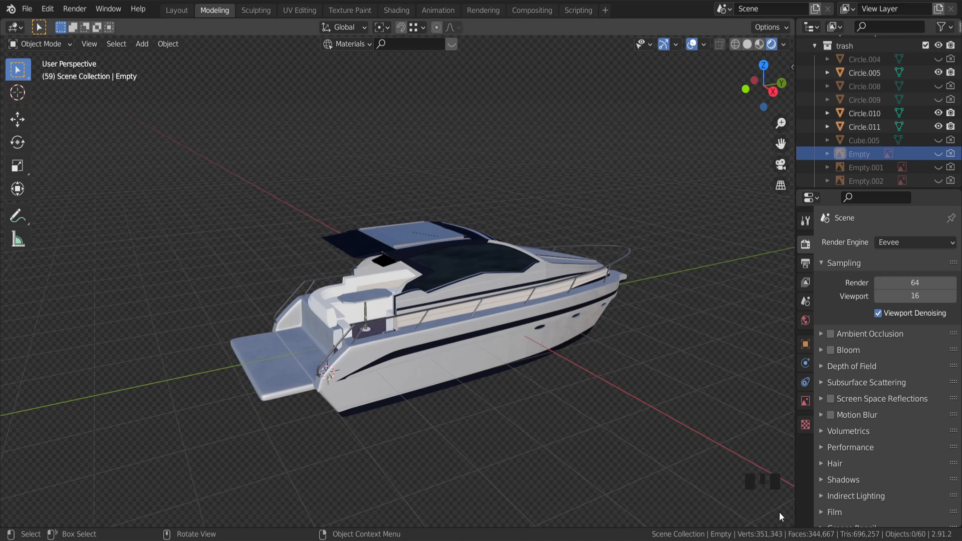
mouse_move(726, 162)
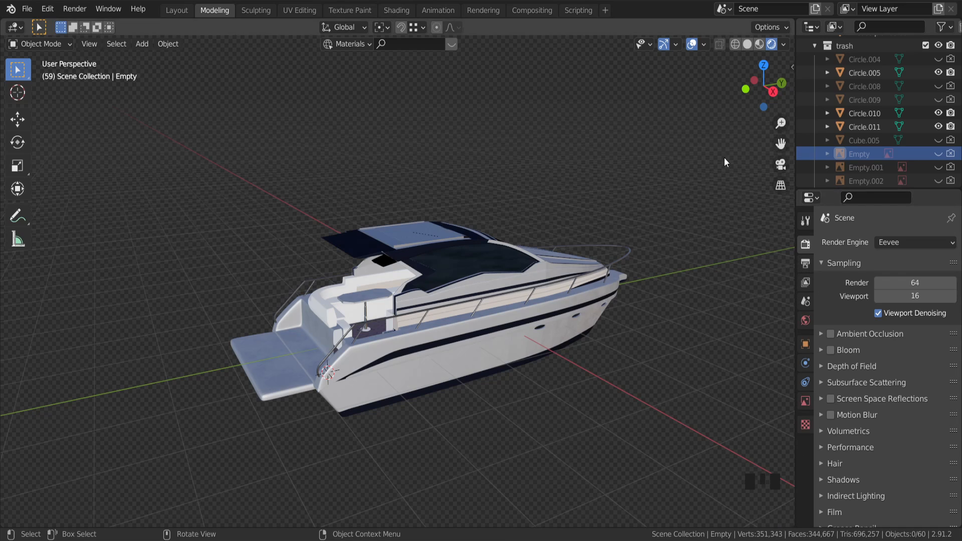
Step: Enable the Statistics overlay so object, vertex, edge, face and triangle counts appear in the viewport
left_click(692, 44)
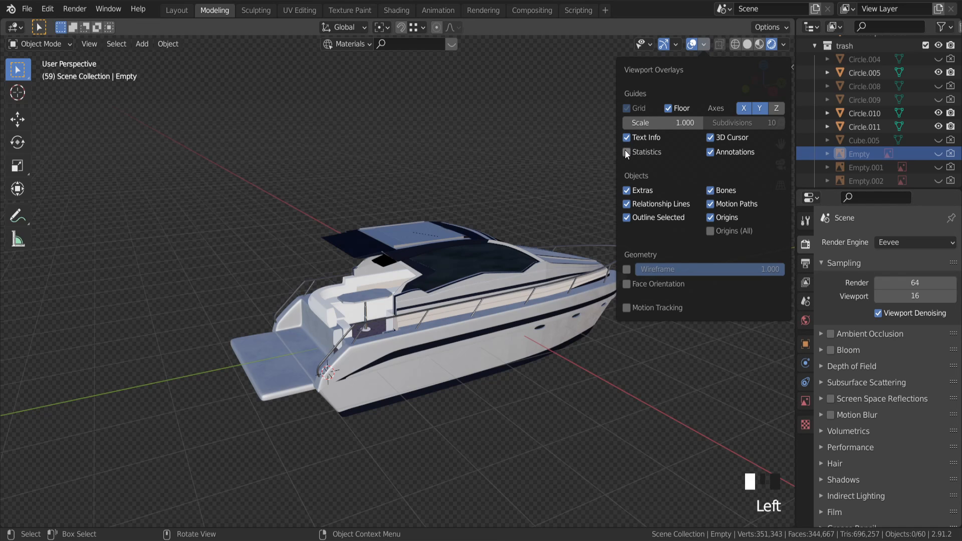
left_click(626, 151)
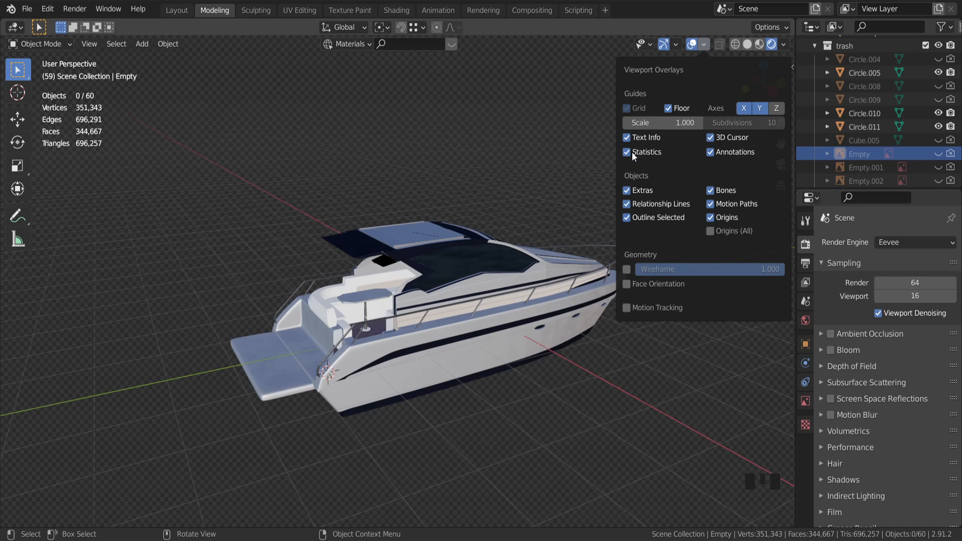
mouse_move(646, 152)
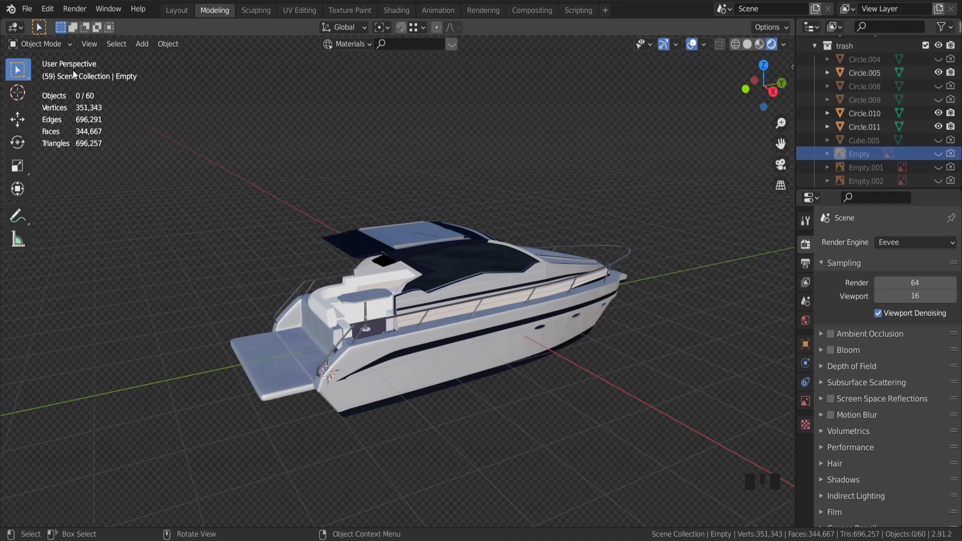
mouse_move(52, 133)
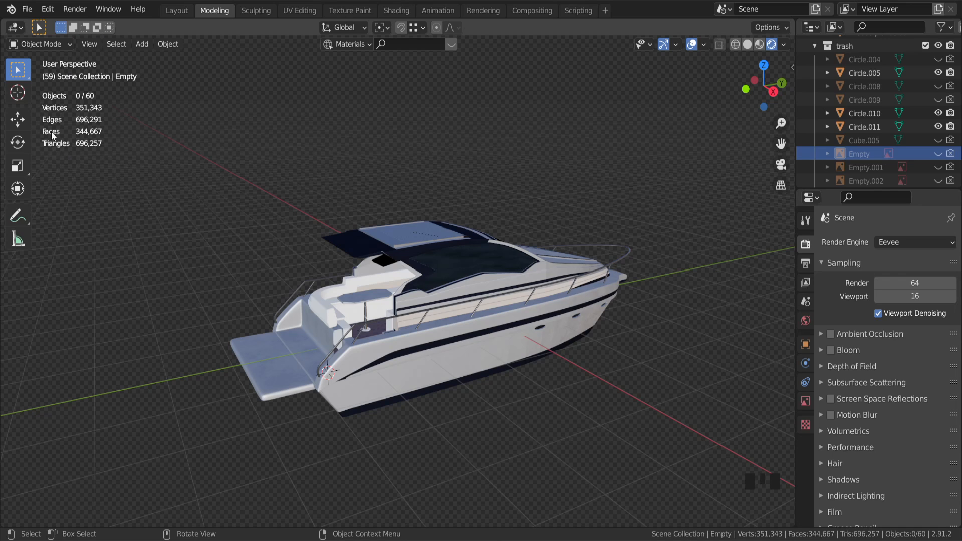
mouse_move(106, 113)
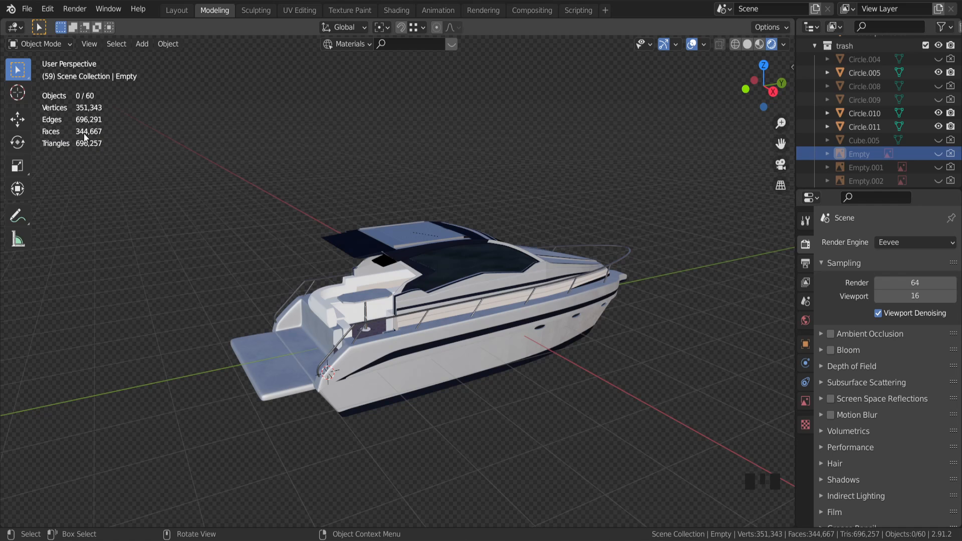
mouse_move(220, 113)
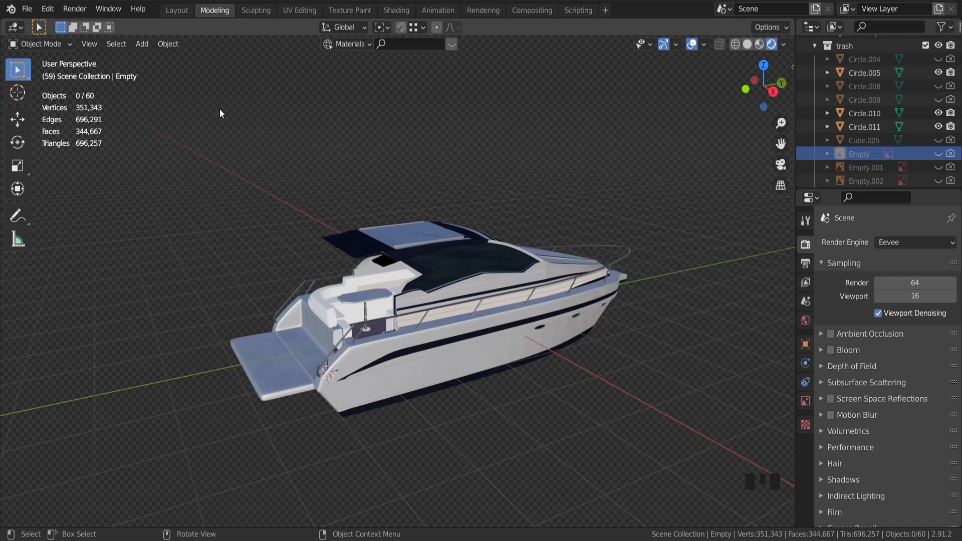
mouse_move(137, 158)
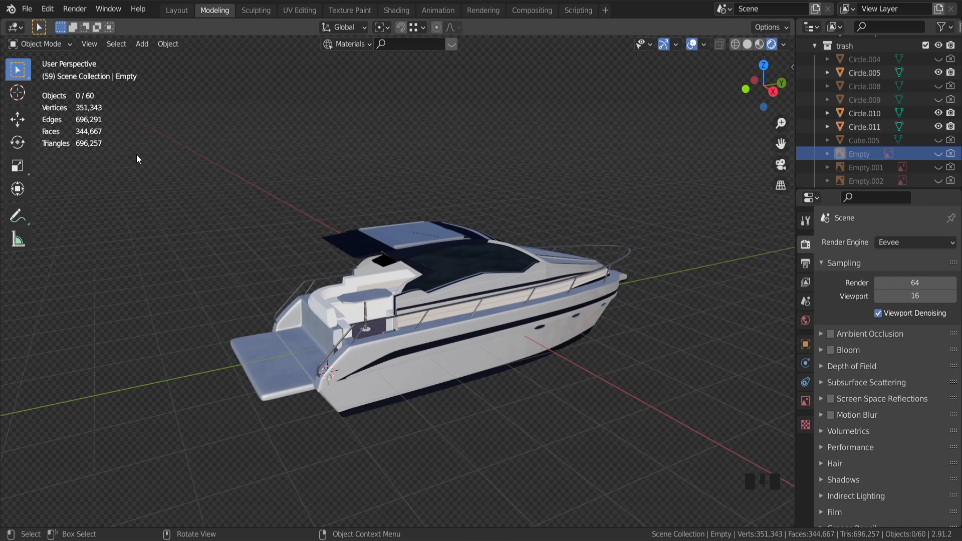
mouse_move(180, 148)
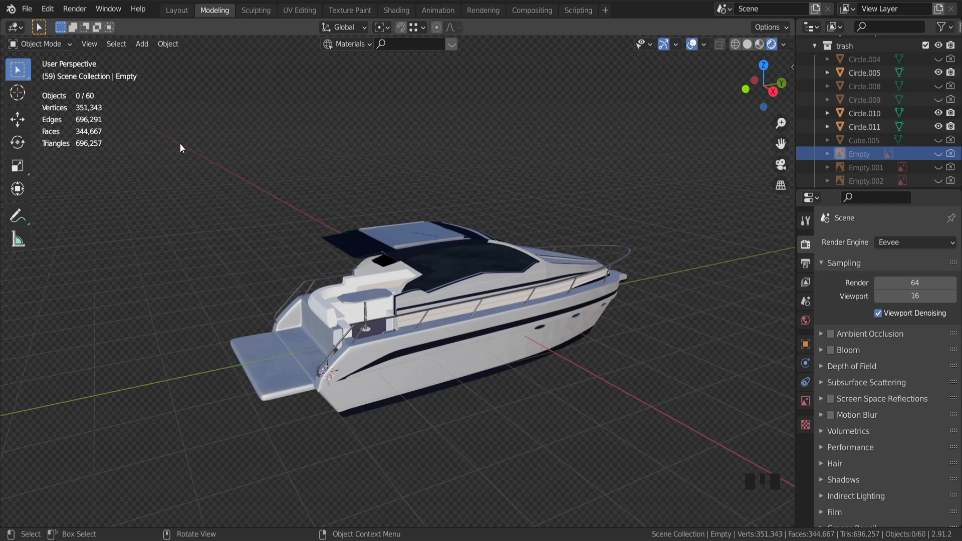
left_click(47, 9)
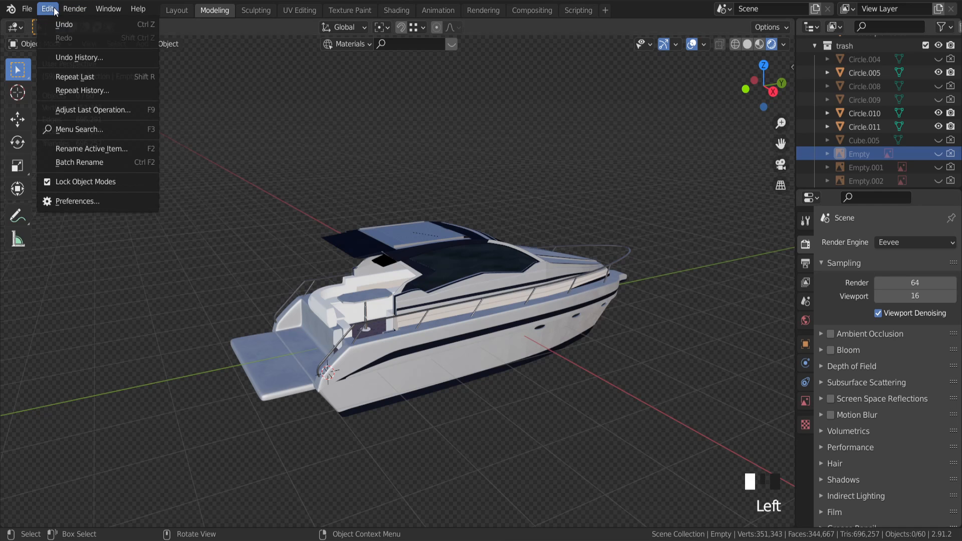
mouse_move(78, 201)
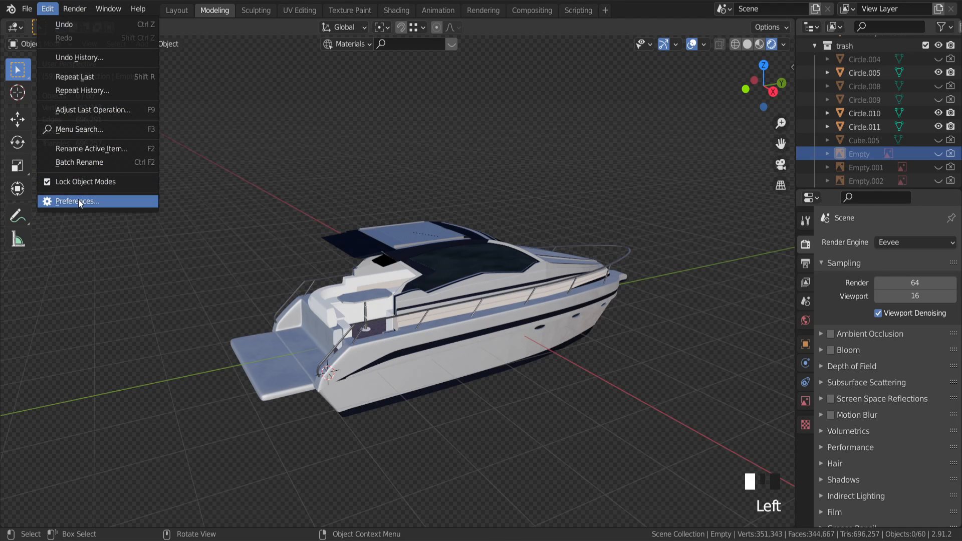
left_click(76, 200)
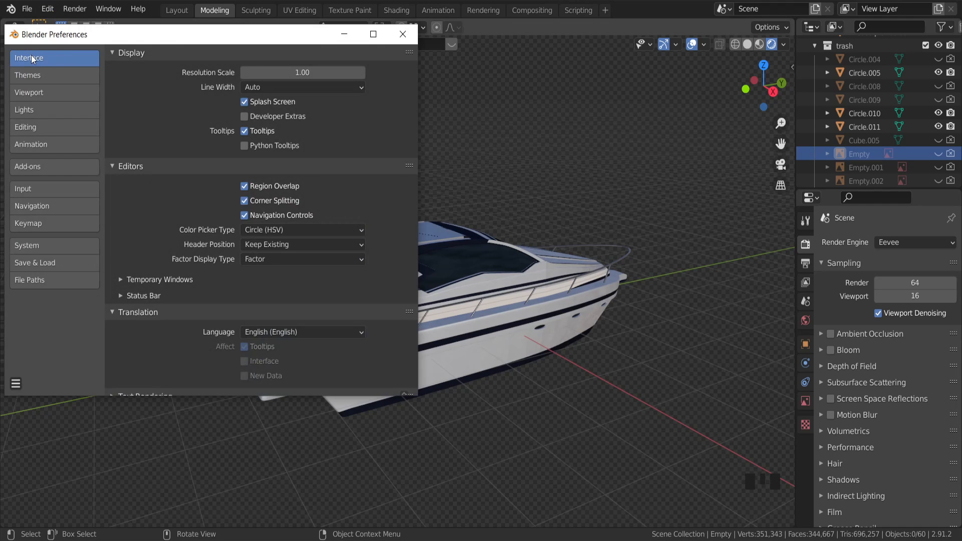
left_click(121, 295)
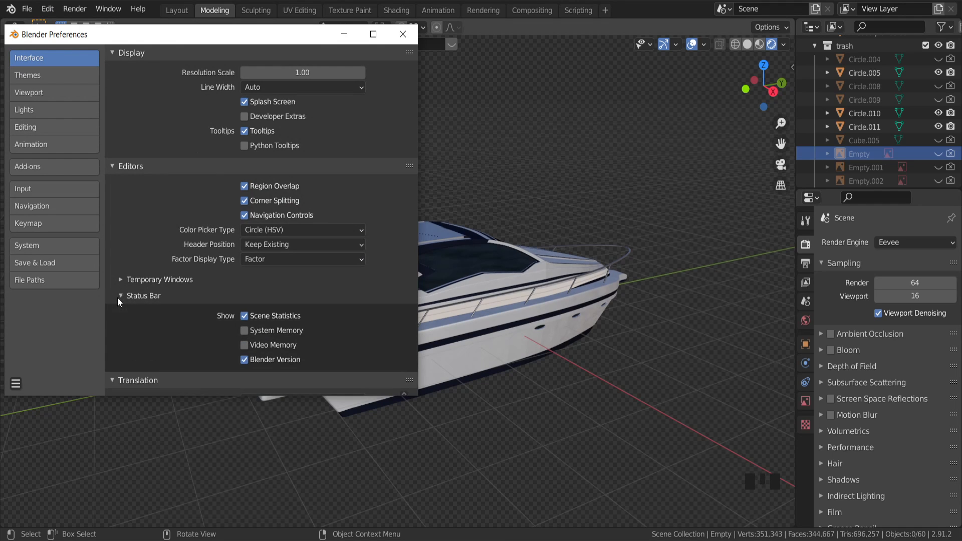
left_click(245, 315)
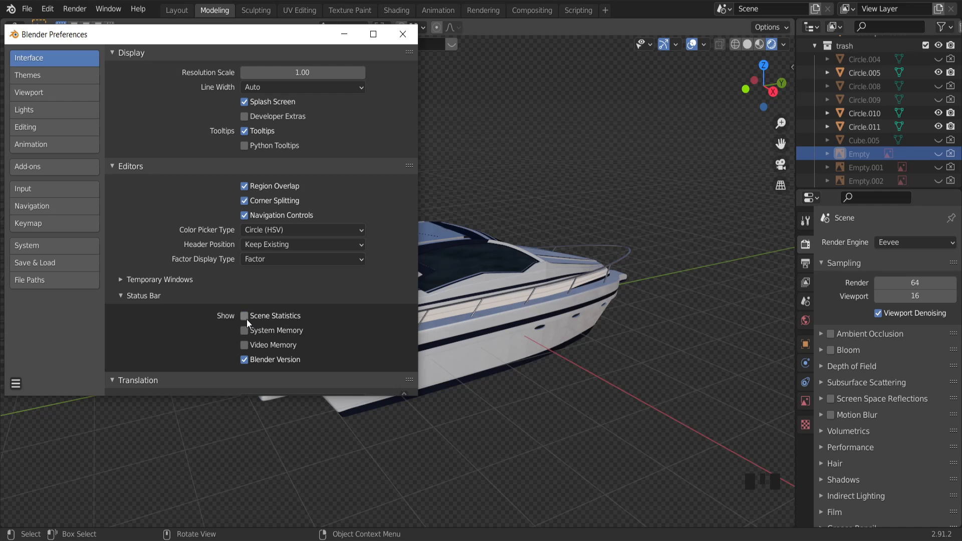
left_click(244, 315)
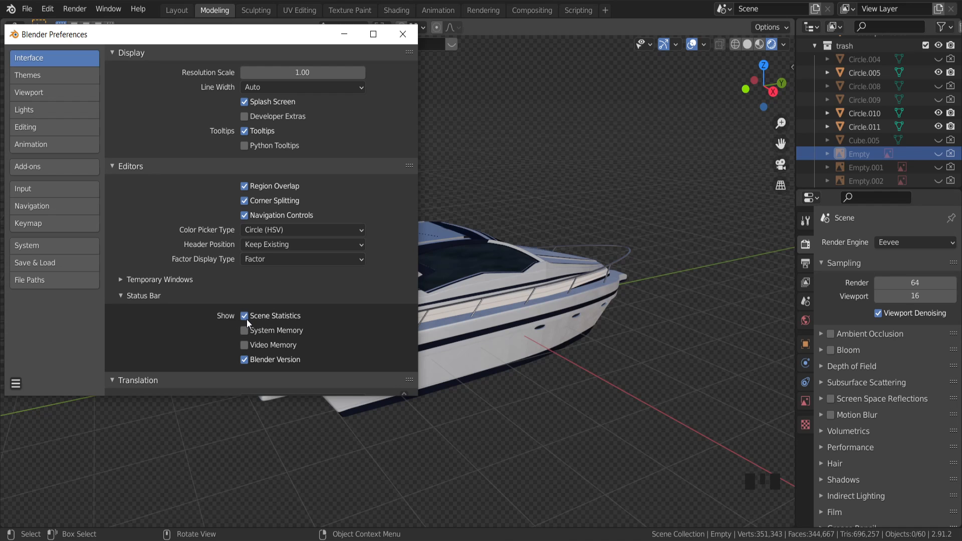
left_click(403, 34)
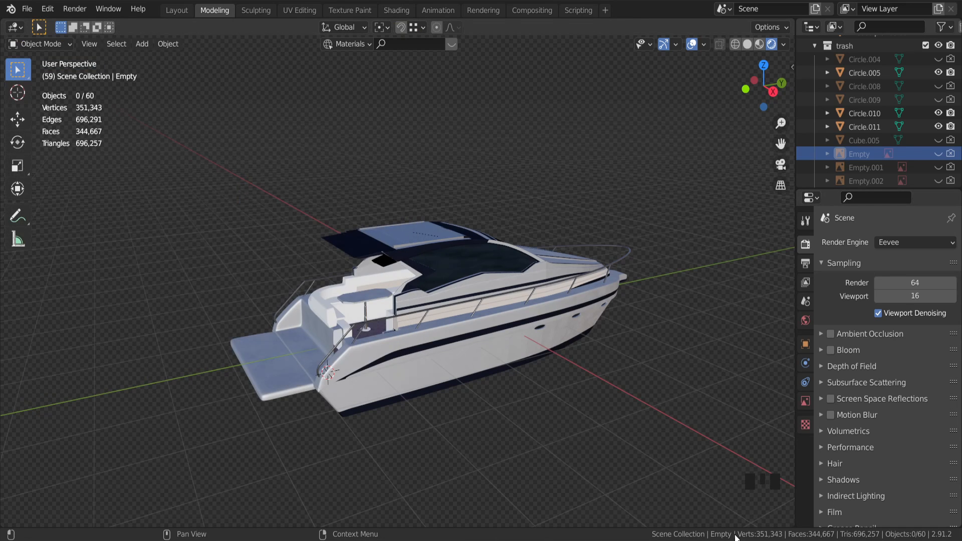